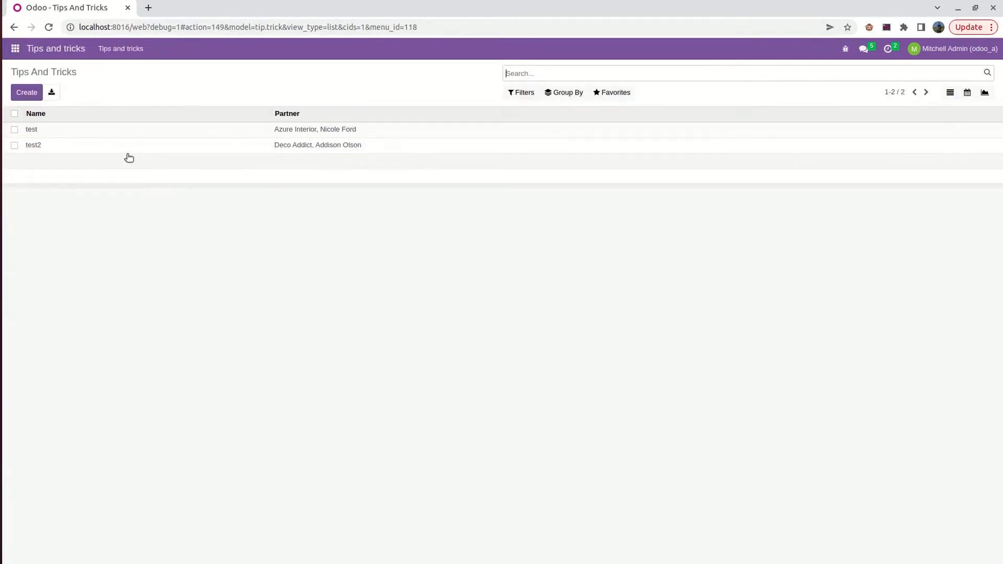
- Open the test2 record from the Tips And Tricks list into its form
click(34, 144)
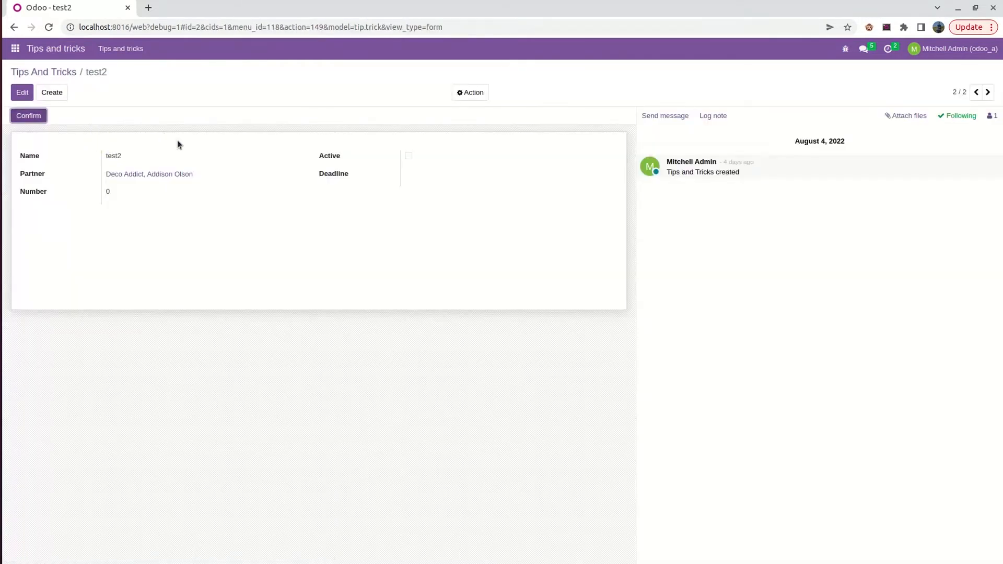
mouse_move(93, 159)
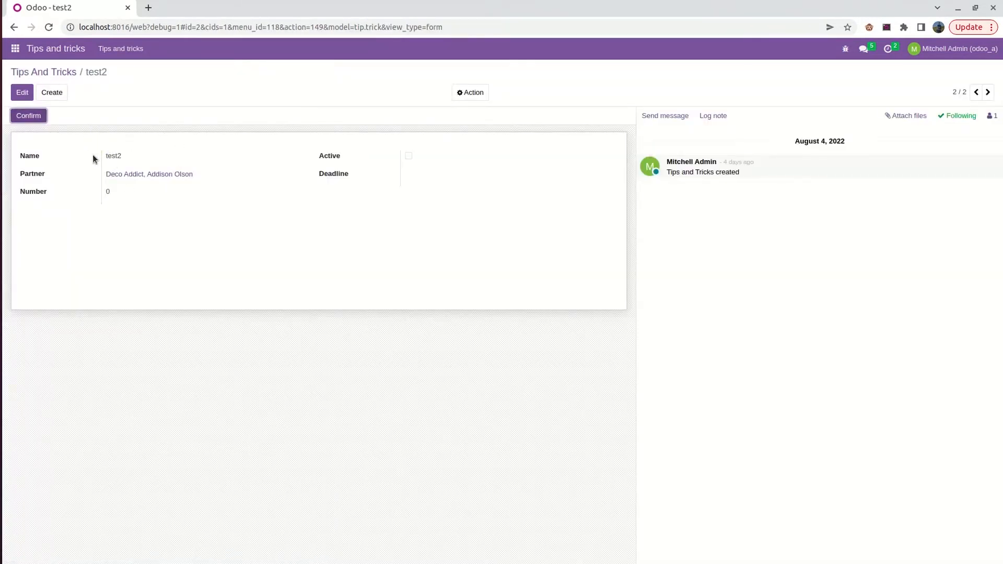
mouse_move(84, 167)
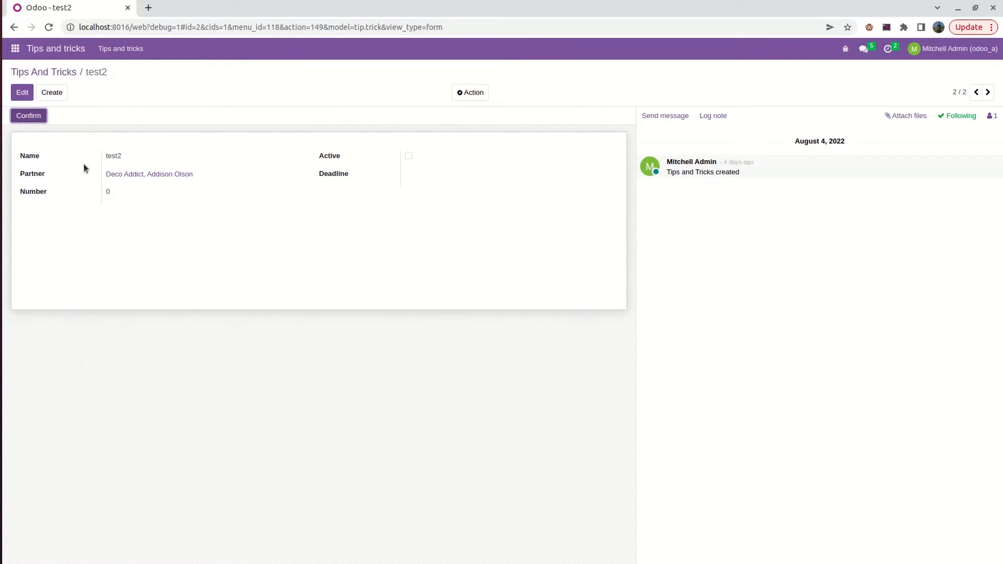
mouse_move(22, 92)
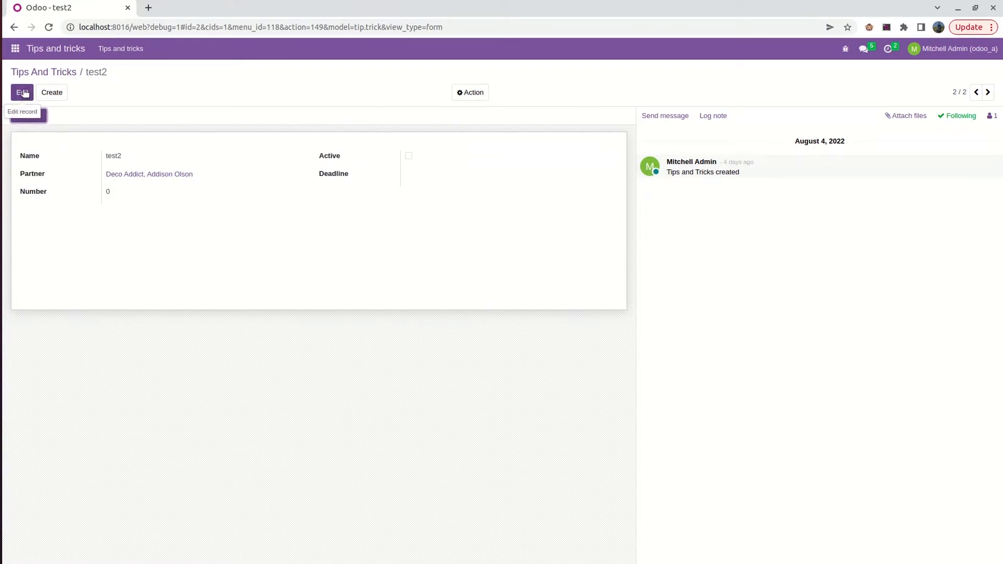
- Edit test2 and change its Partner to Azure Interior, Nicole Ford without saving
click(22, 92)
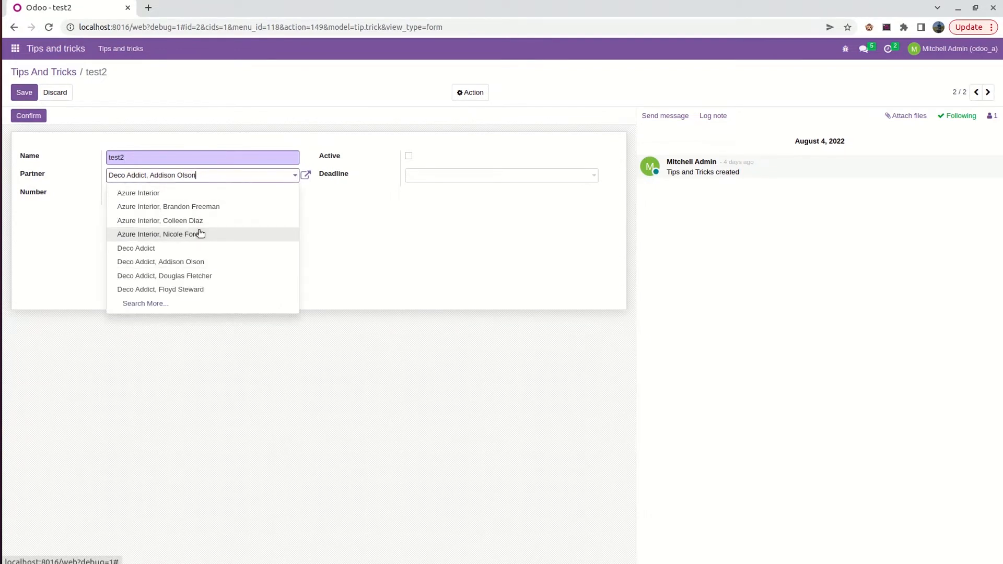
mouse_move(216, 257)
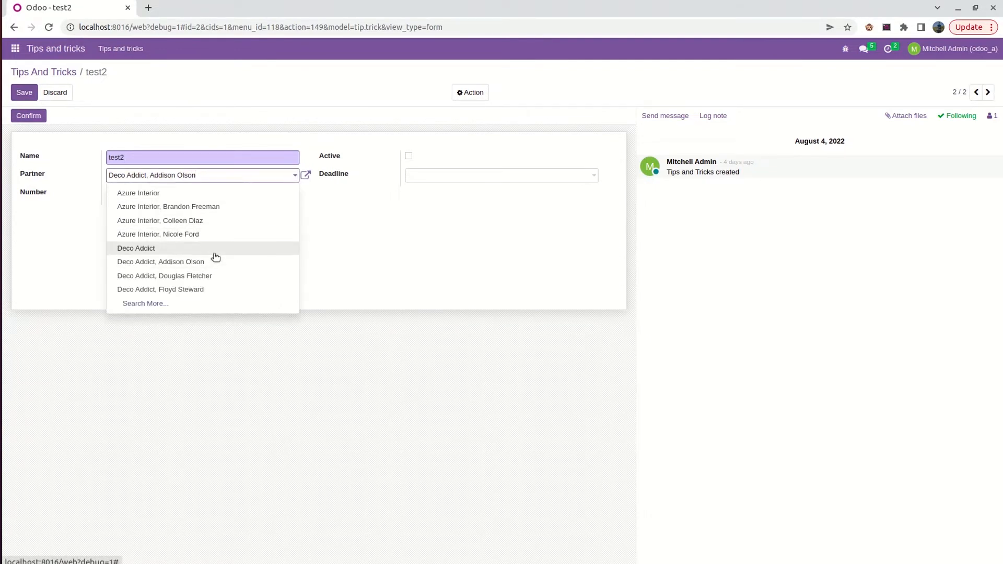
click(157, 233)
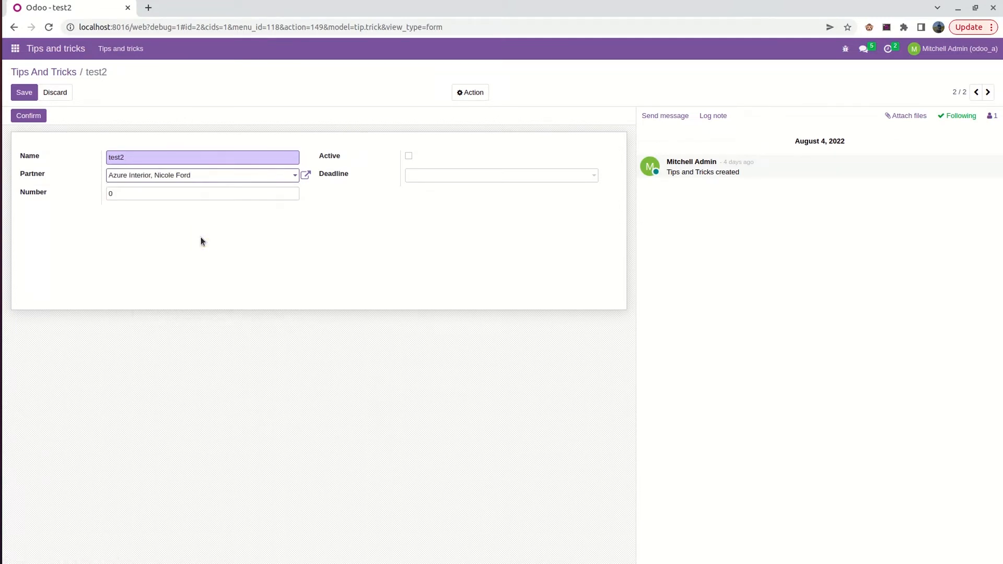
click(192, 175)
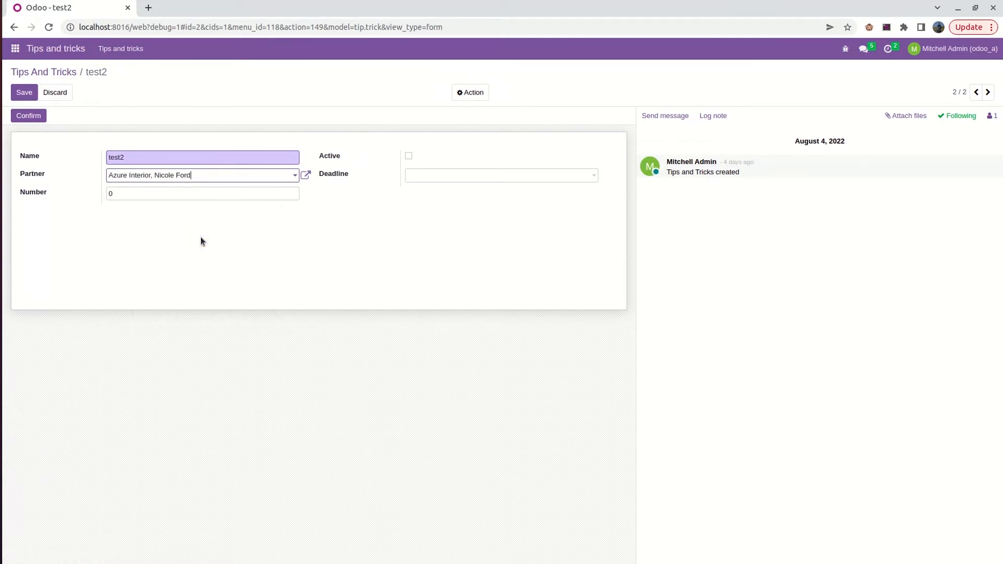
mouse_move(202, 241)
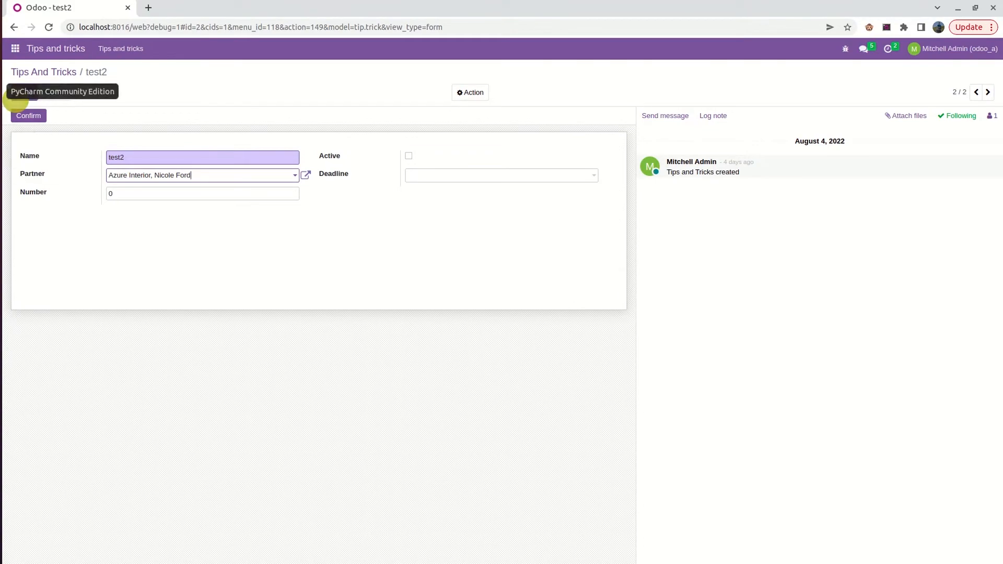
- Switch to PyCharm and view partner_id as a Many2one to res.partner in tip_trick.py
click(61, 90)
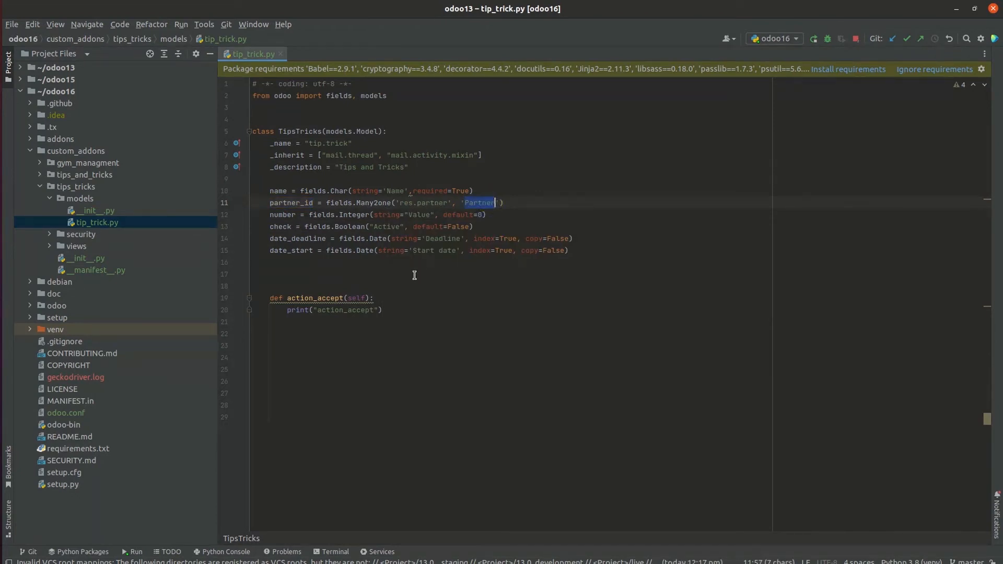
click(253, 274)
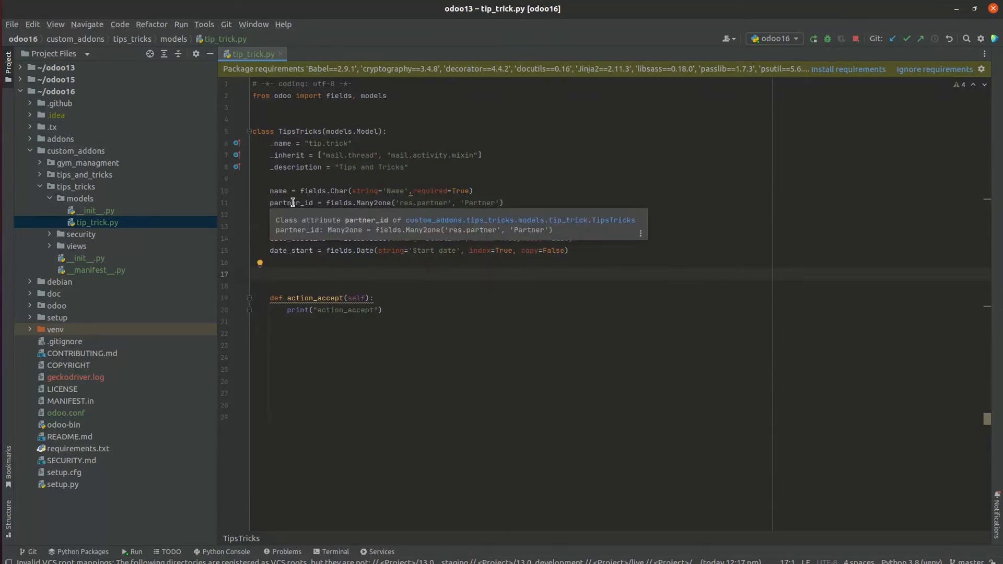
click(251, 274)
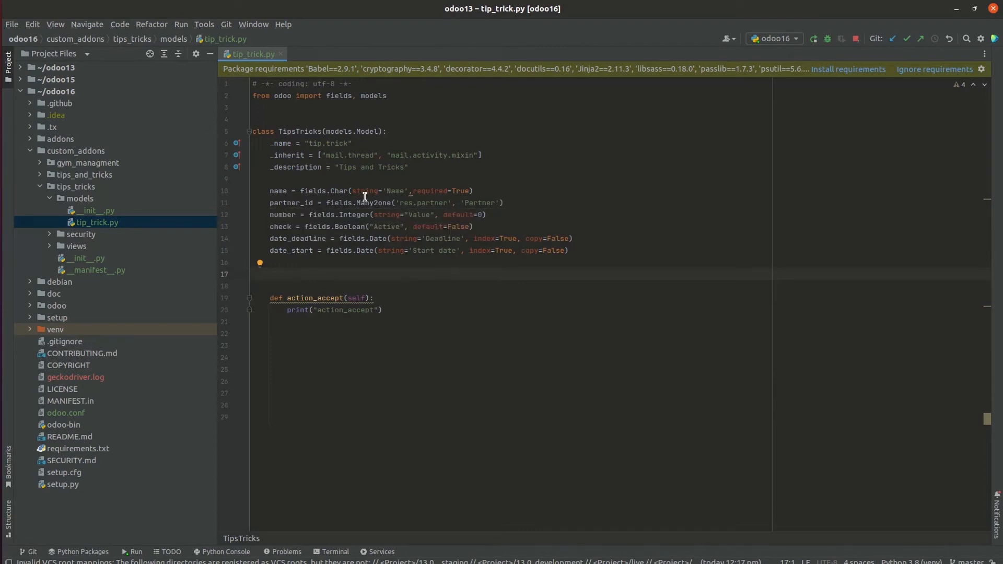
mouse_move(367, 214)
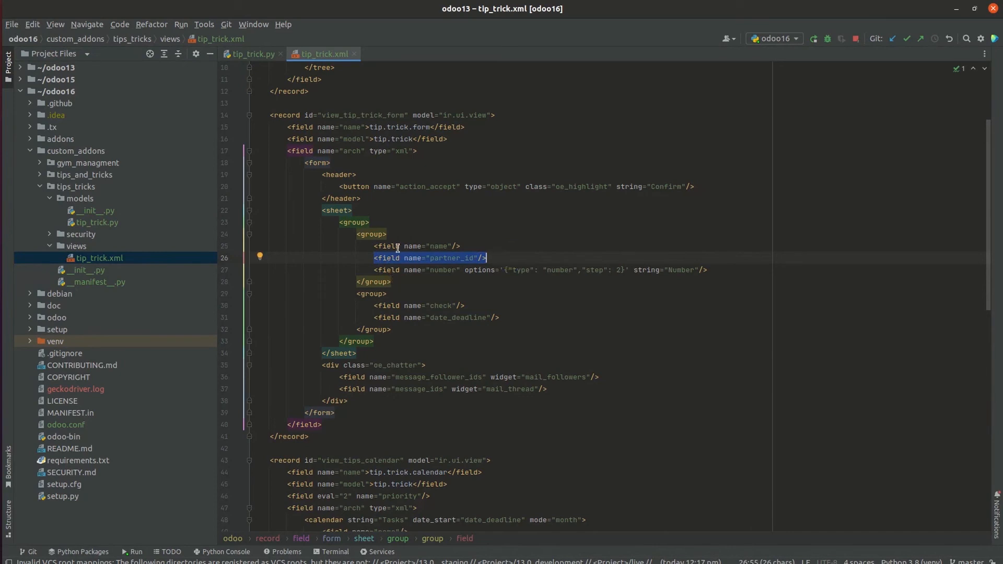
mouse_move(223, 135)
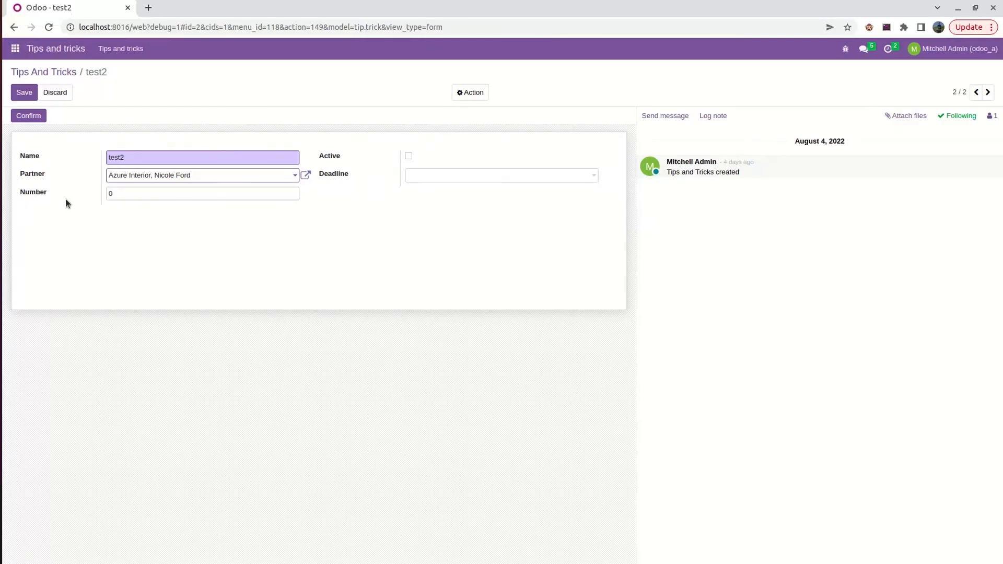
mouse_move(145, 213)
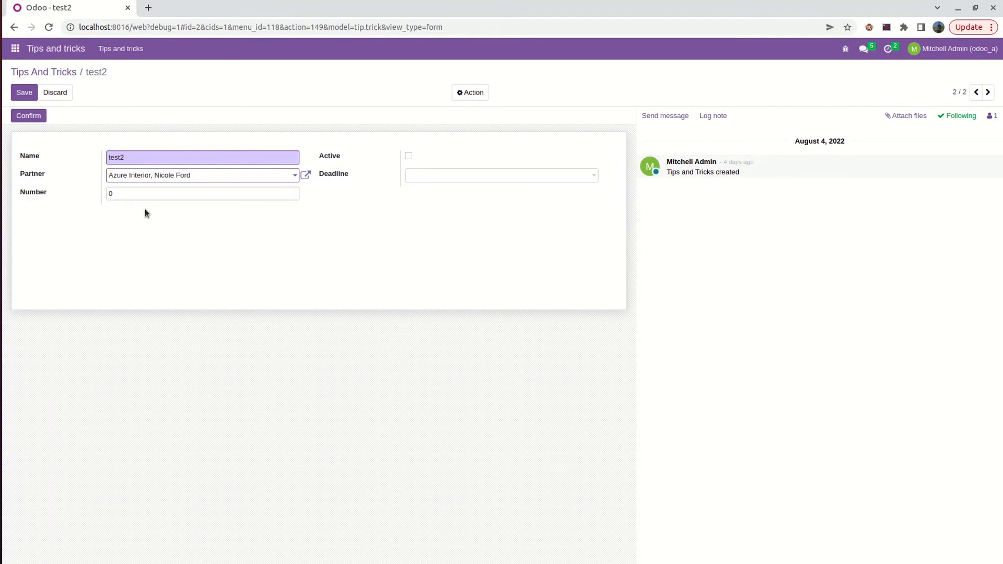